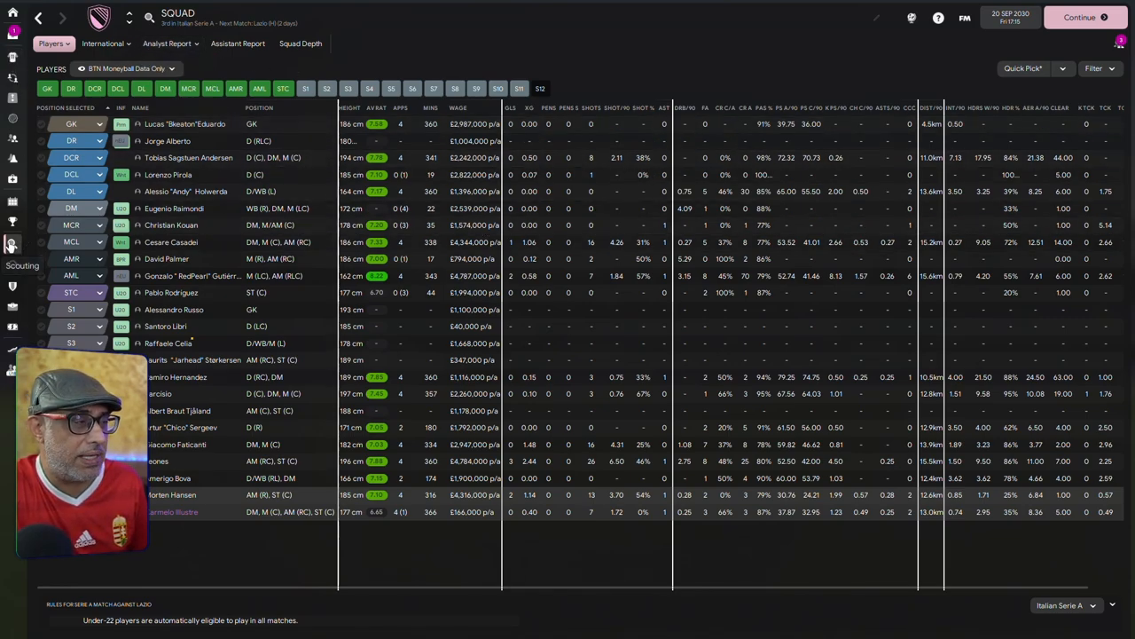
Step: Review the squad's Moneyball data view before switching over to the BTN Moneyball workbook
left_click(12, 241)
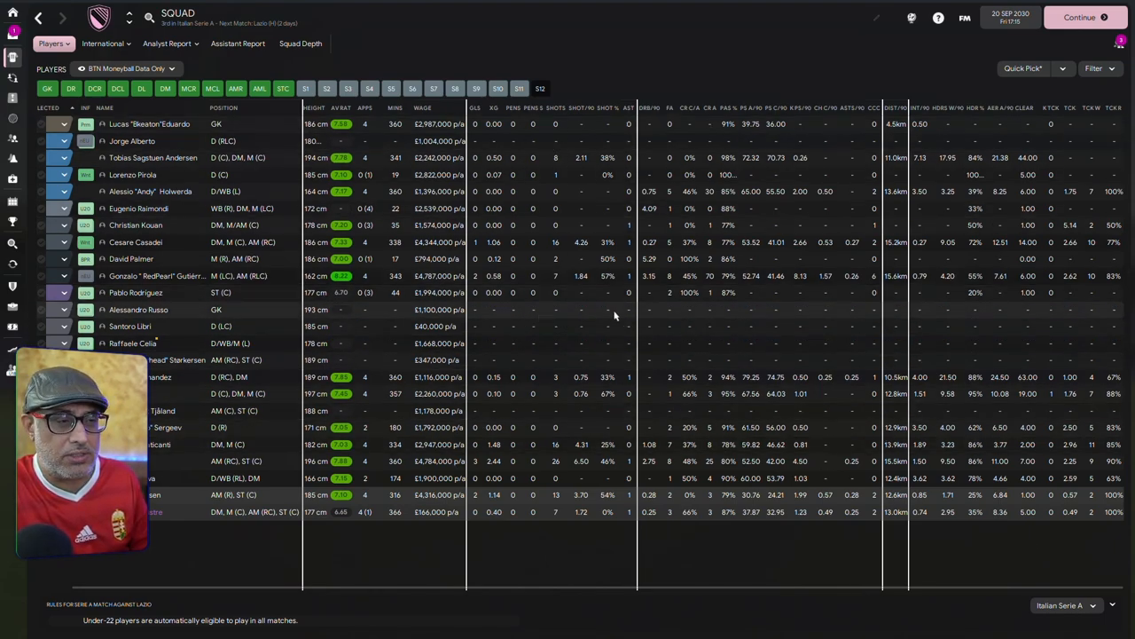
mouse_move(926, 319)
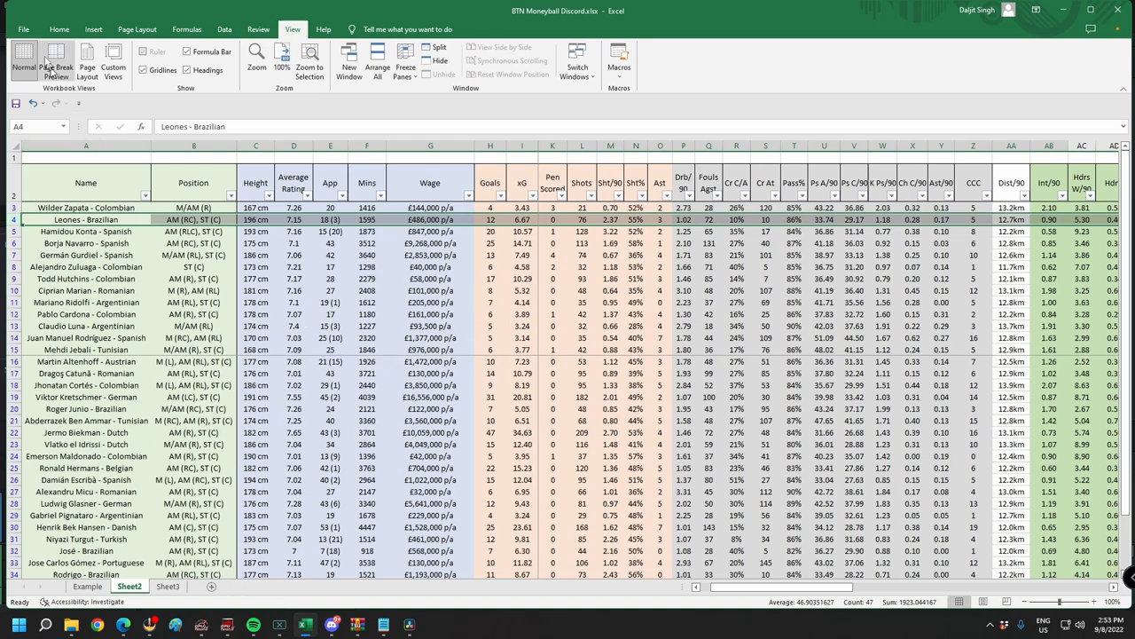
Step: Open the exported IF3.html player stats file from the Downloads folder
left_click(35, 10)
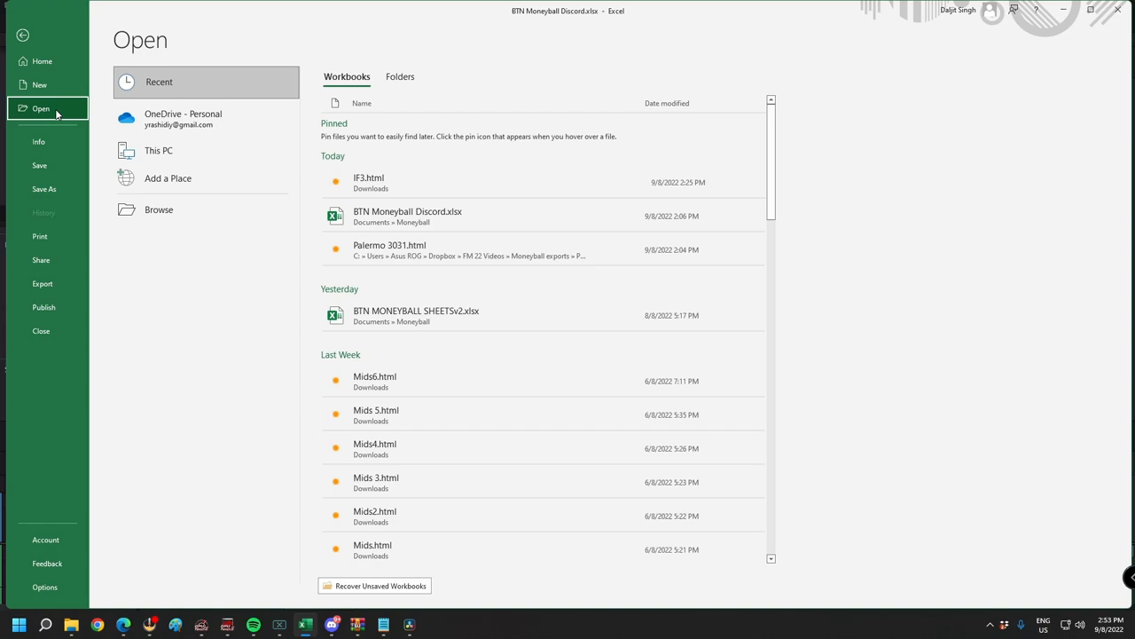
left_click(159, 209)
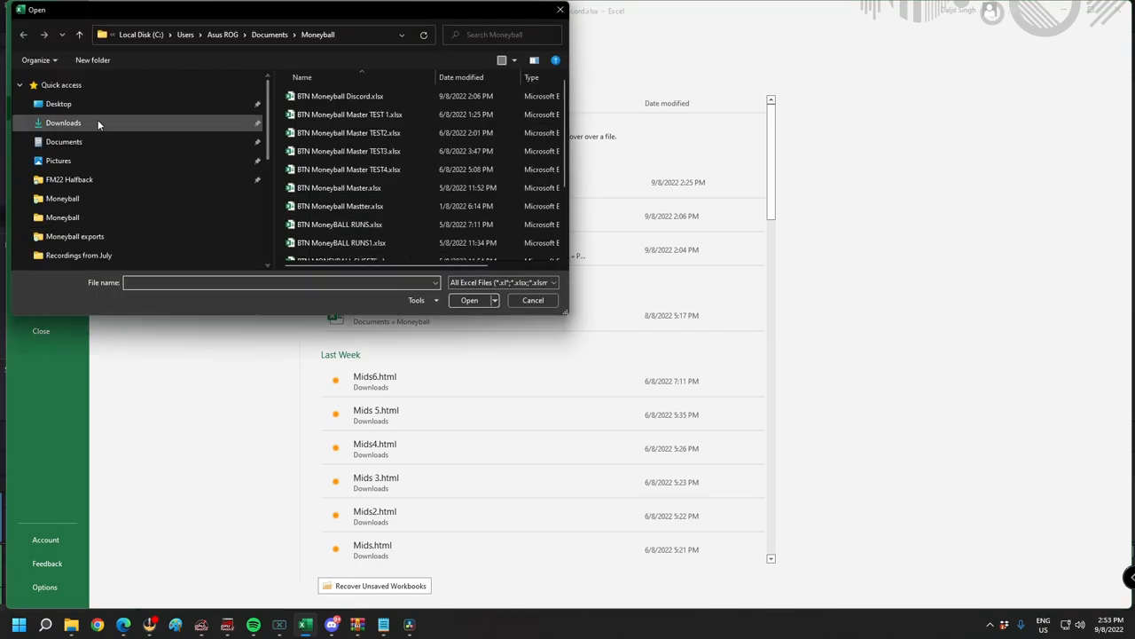
left_click(64, 122)
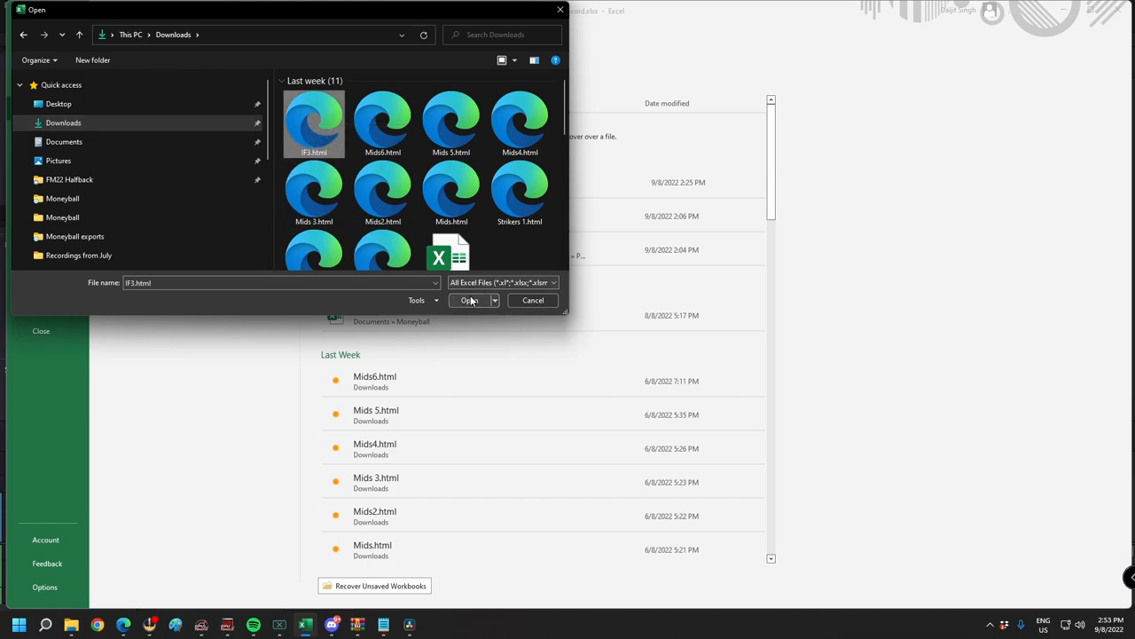
left_click(468, 299)
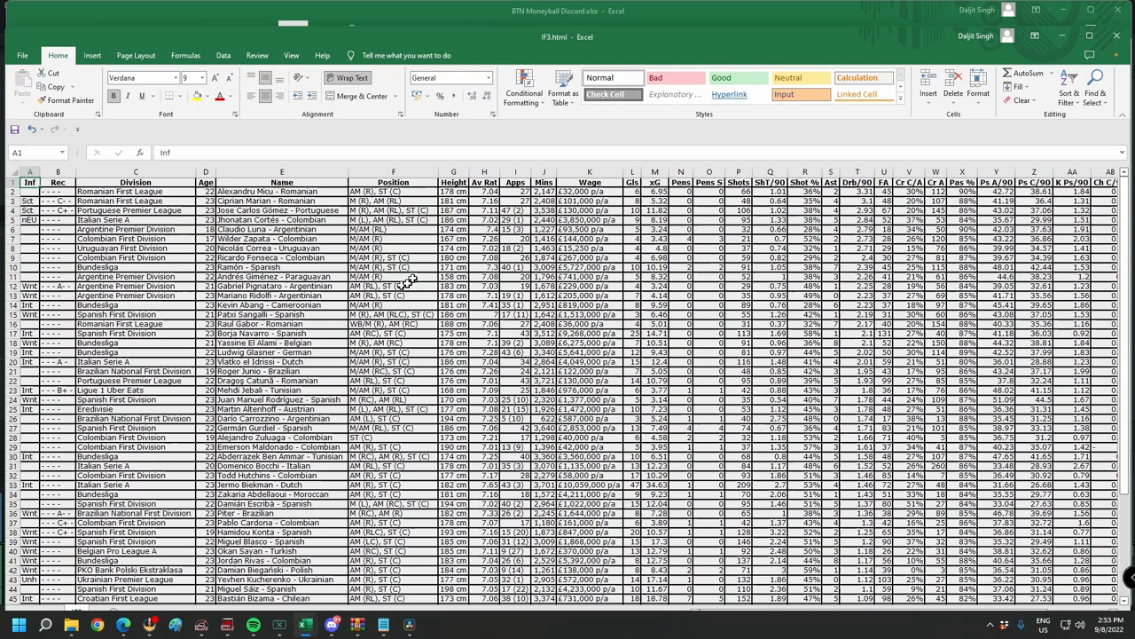
mouse_move(305, 623)
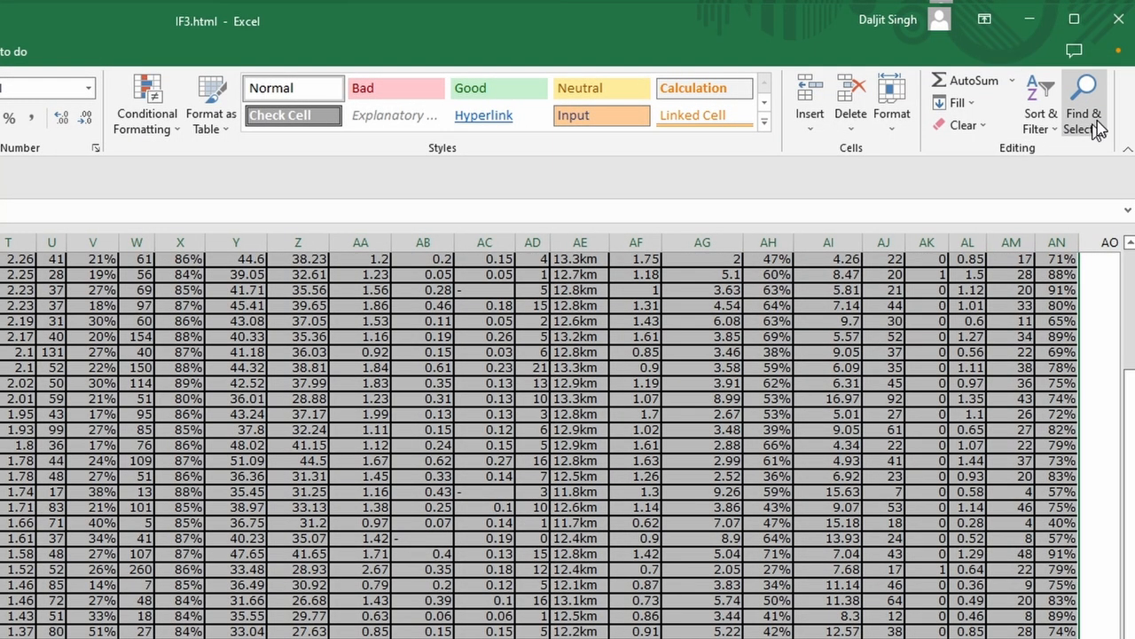
Step: Replace every '-' in the IF3 sheet with 0 using Replace All
left_click(1082, 101)
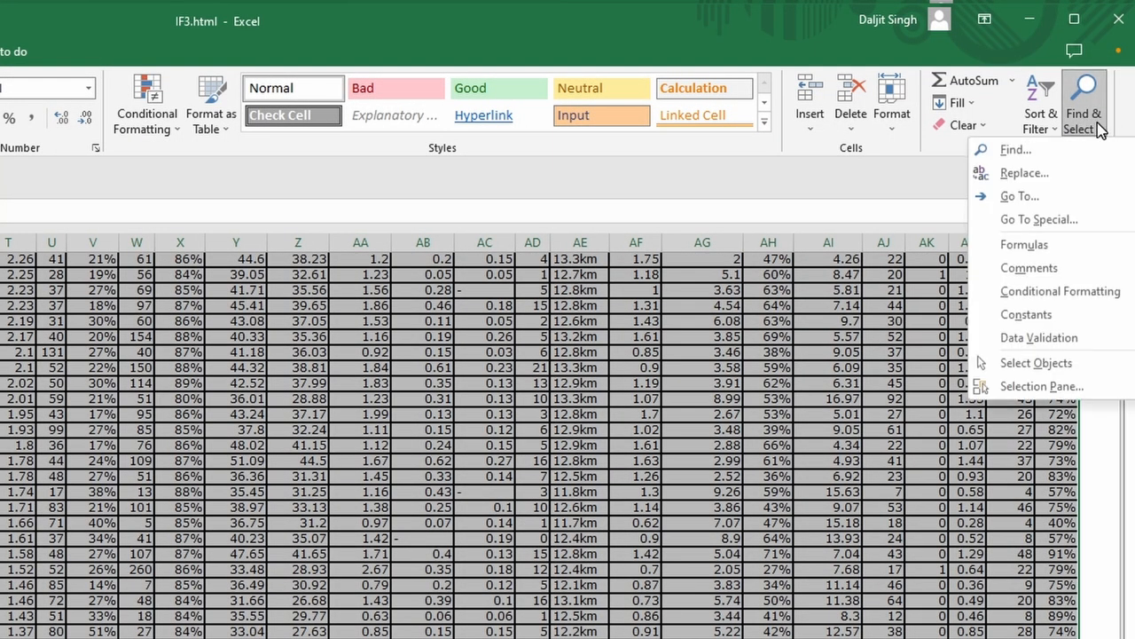
left_click(1026, 174)
type("0")
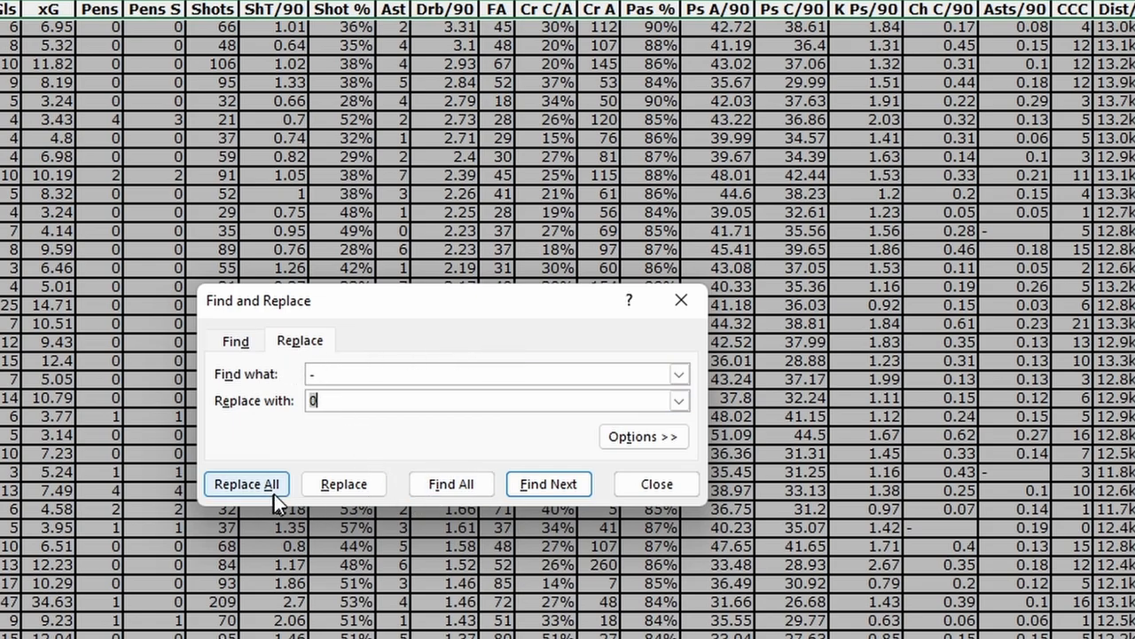
left_click(246, 483)
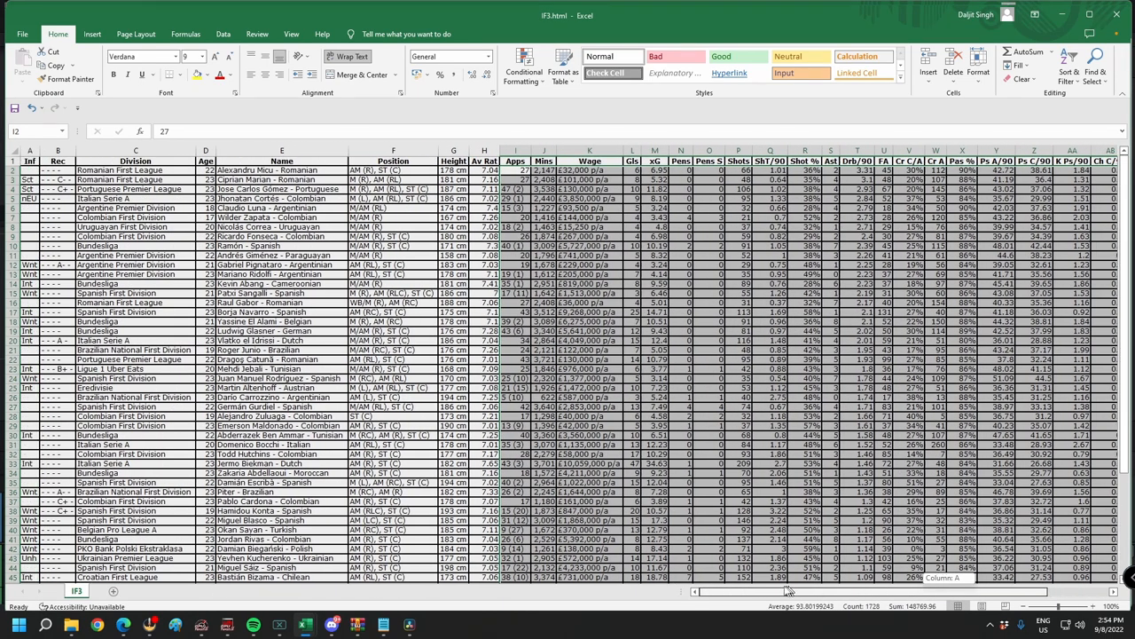
Step: Copy the IF3 player stats and paste them as values into Sheet3 starting at cell A3
left_click(280, 170)
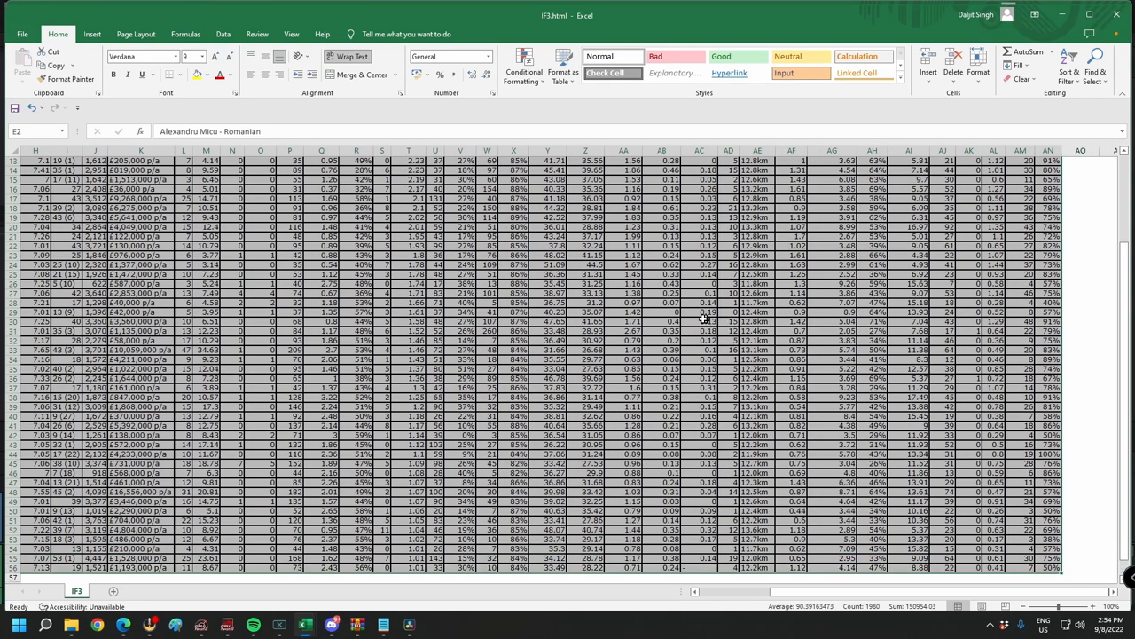
right_click(701, 320)
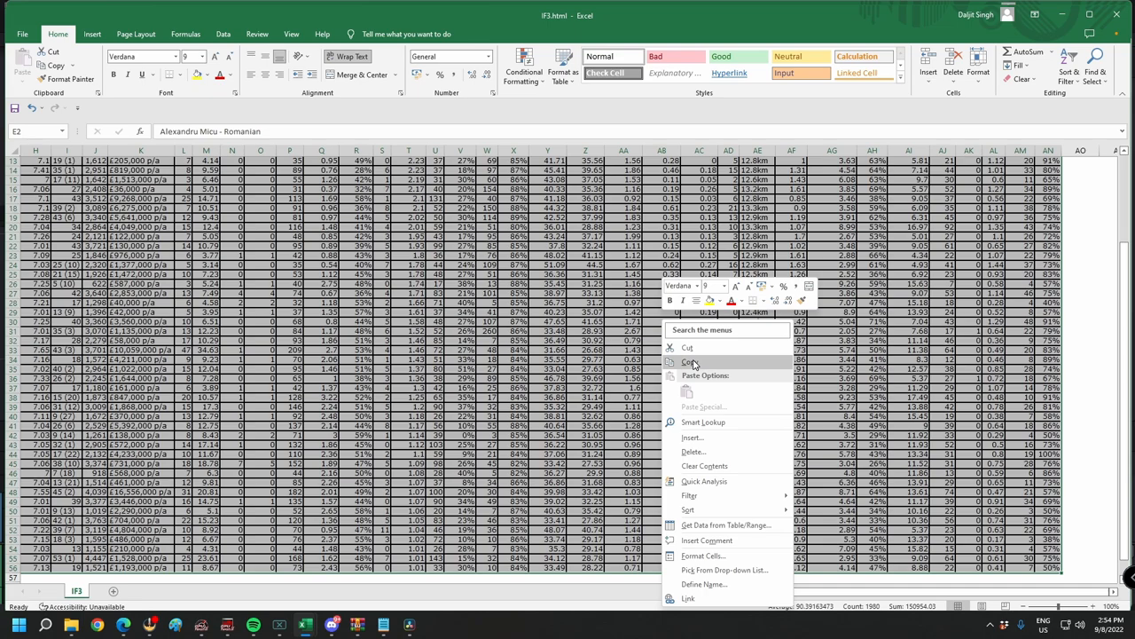
left_click(689, 360)
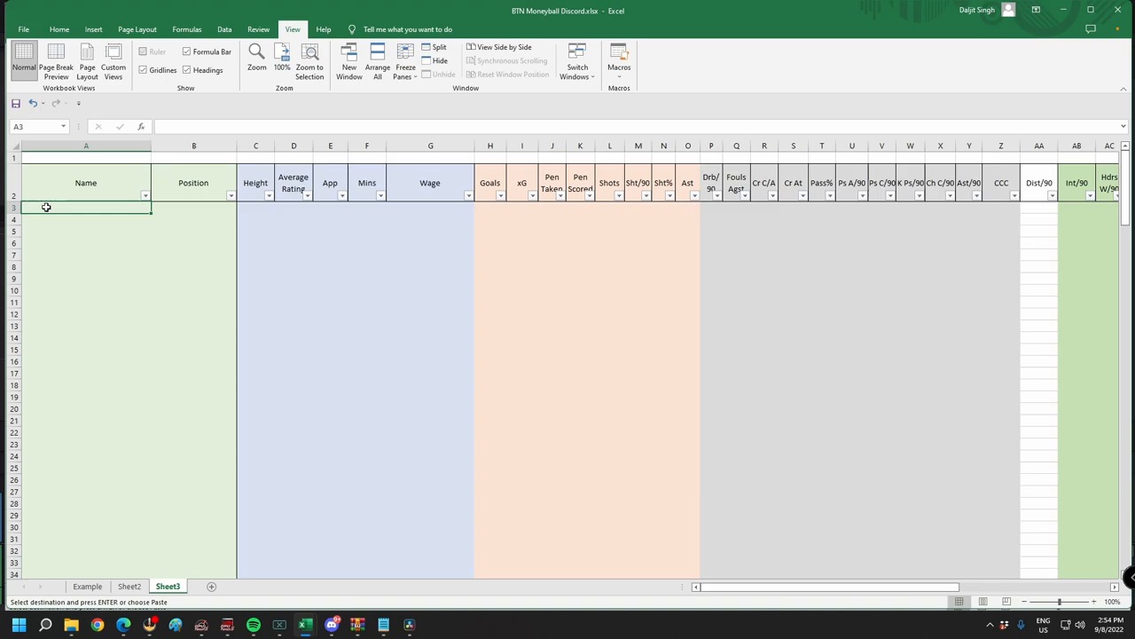
right_click(42, 209)
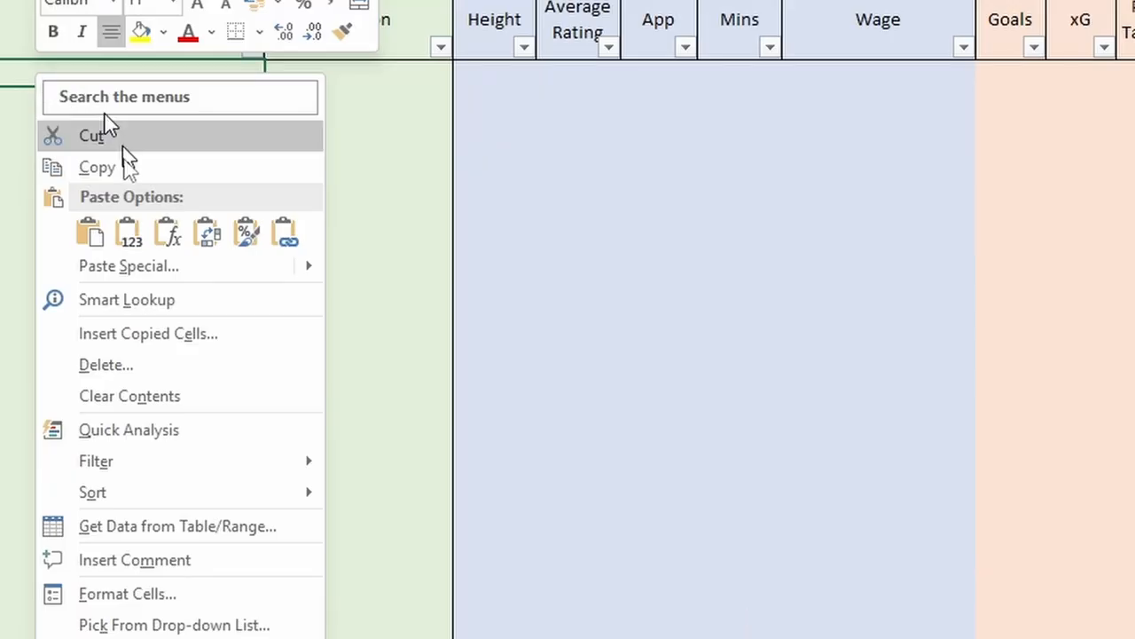
mouse_move(89, 239)
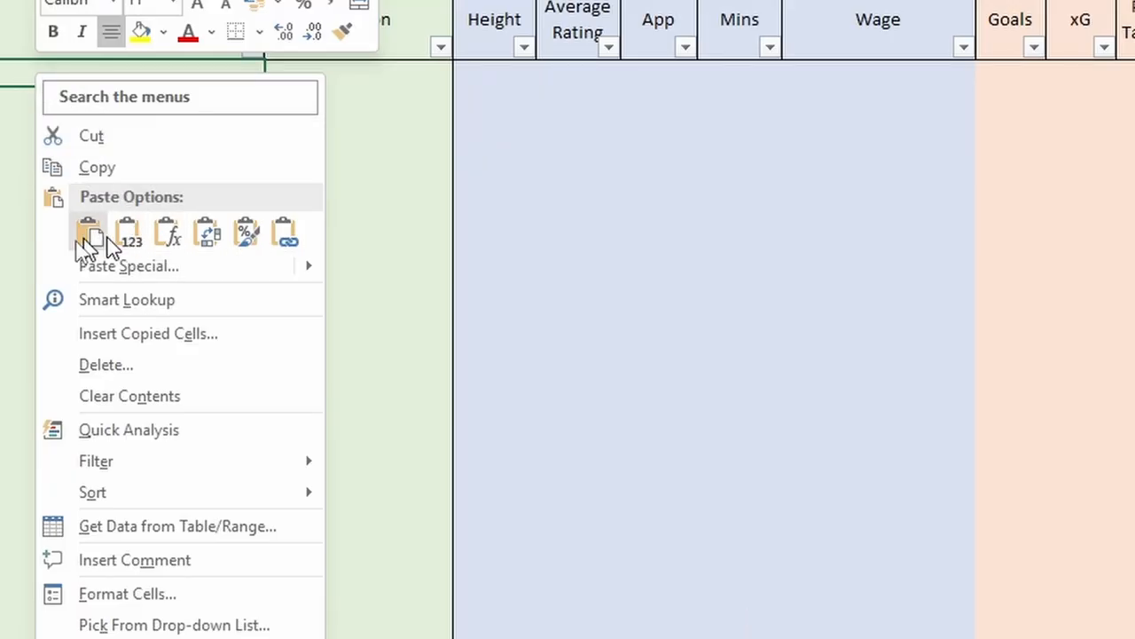
mouse_move(88, 234)
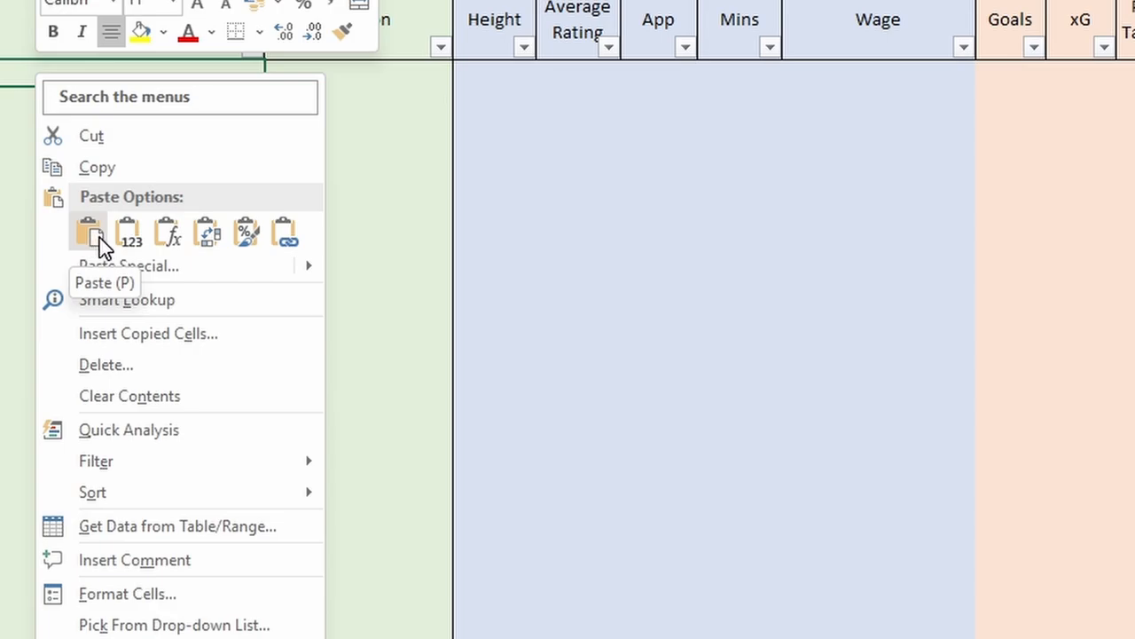
mouse_move(128, 234)
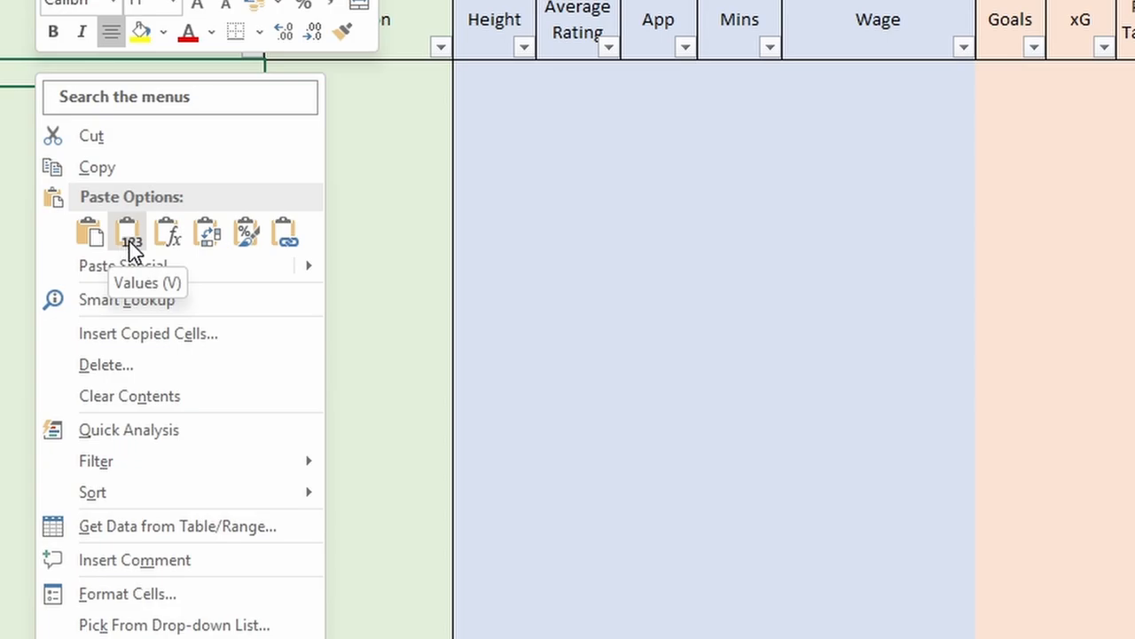
left_click(128, 234)
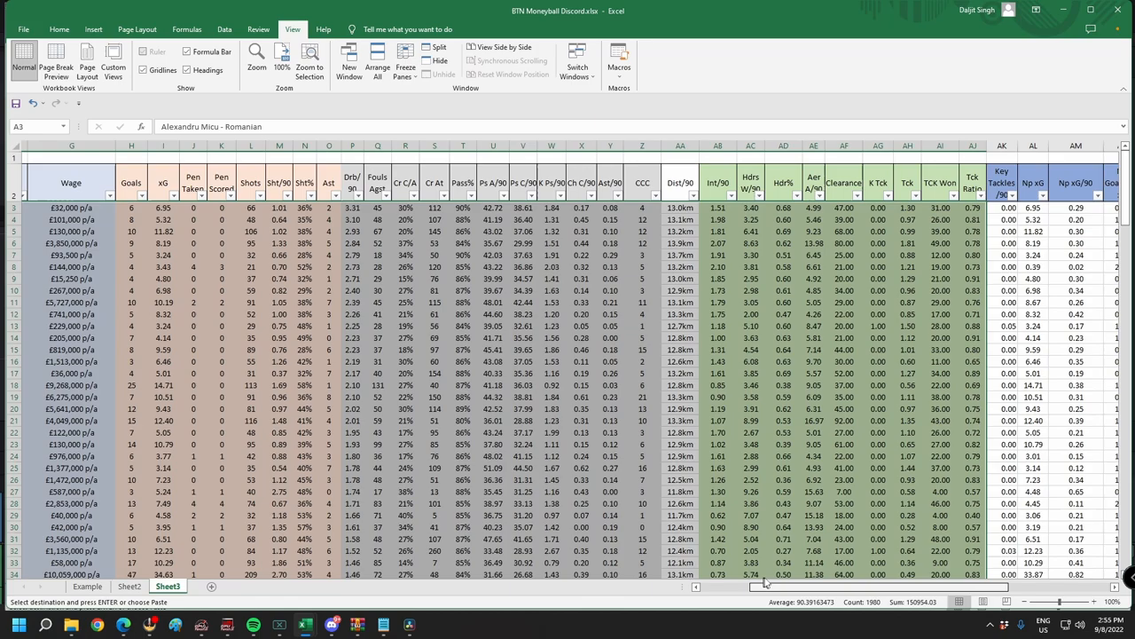
Step: Filter the IF METRIC column to hide error and blank rows, leaving 55 of 199 players
scroll("right", 3)
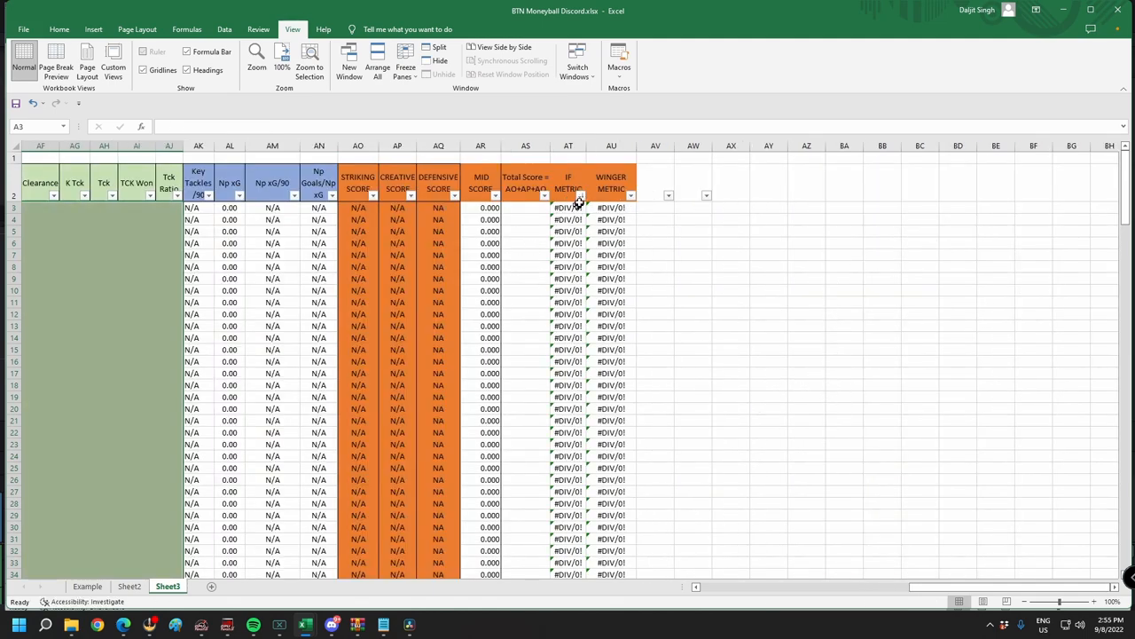
left_click(581, 195)
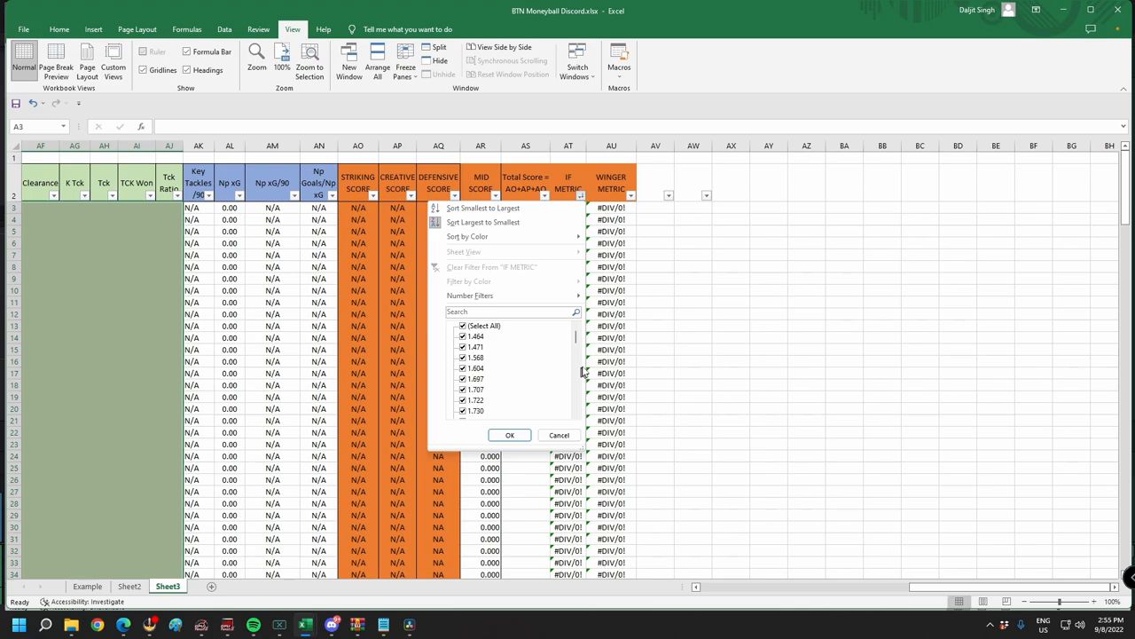
scroll("down", 3)
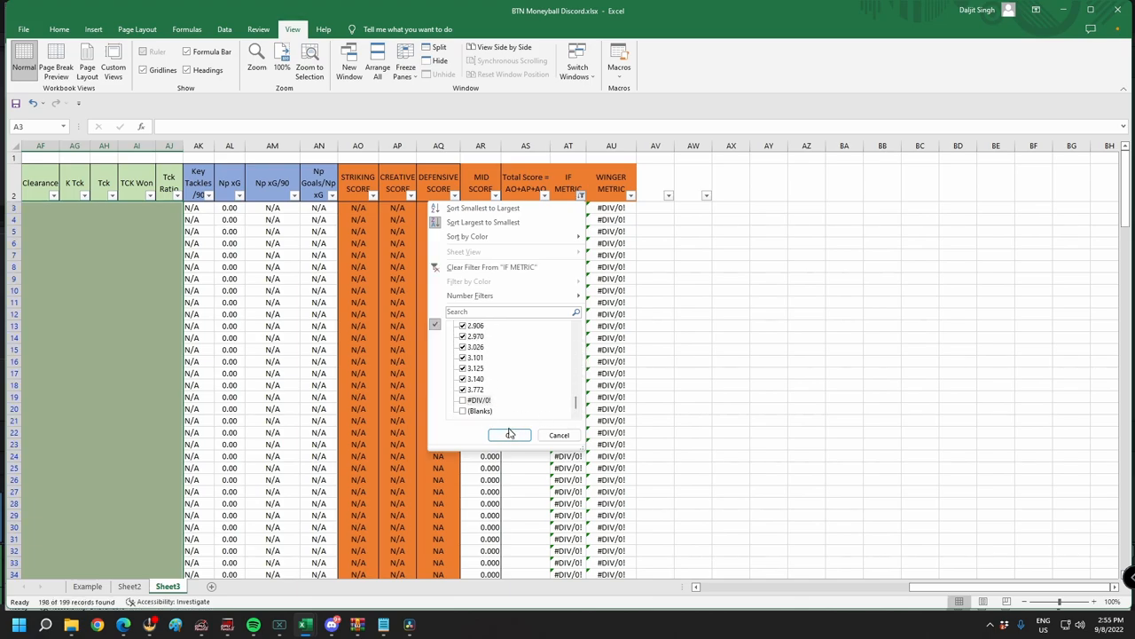
left_click(510, 434)
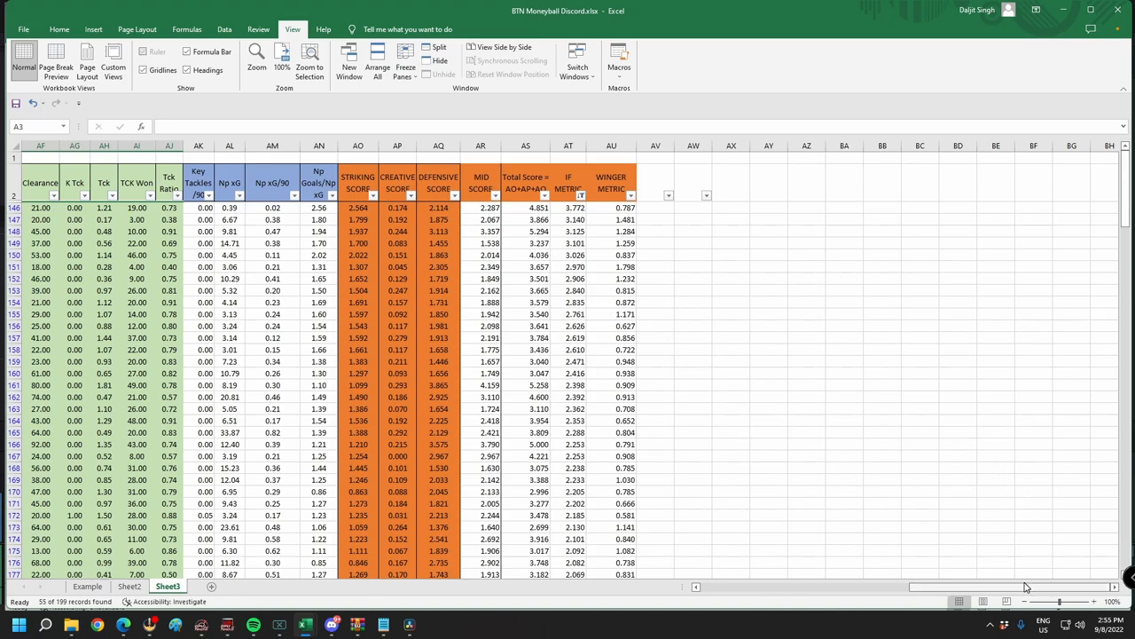
scroll("left", 3)
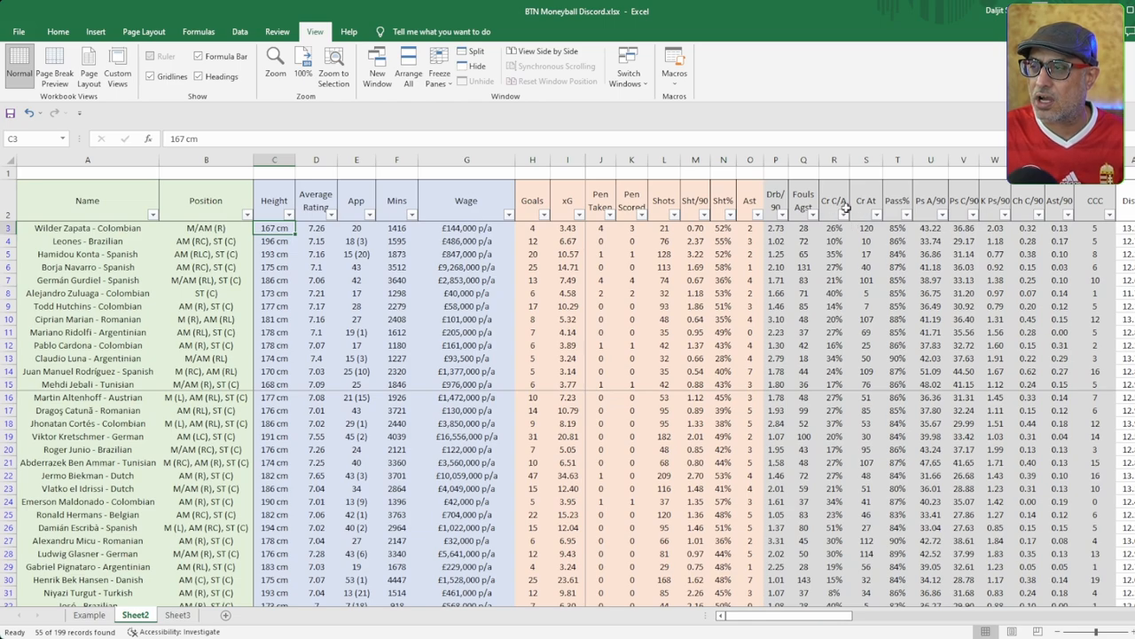
mouse_move(907, 205)
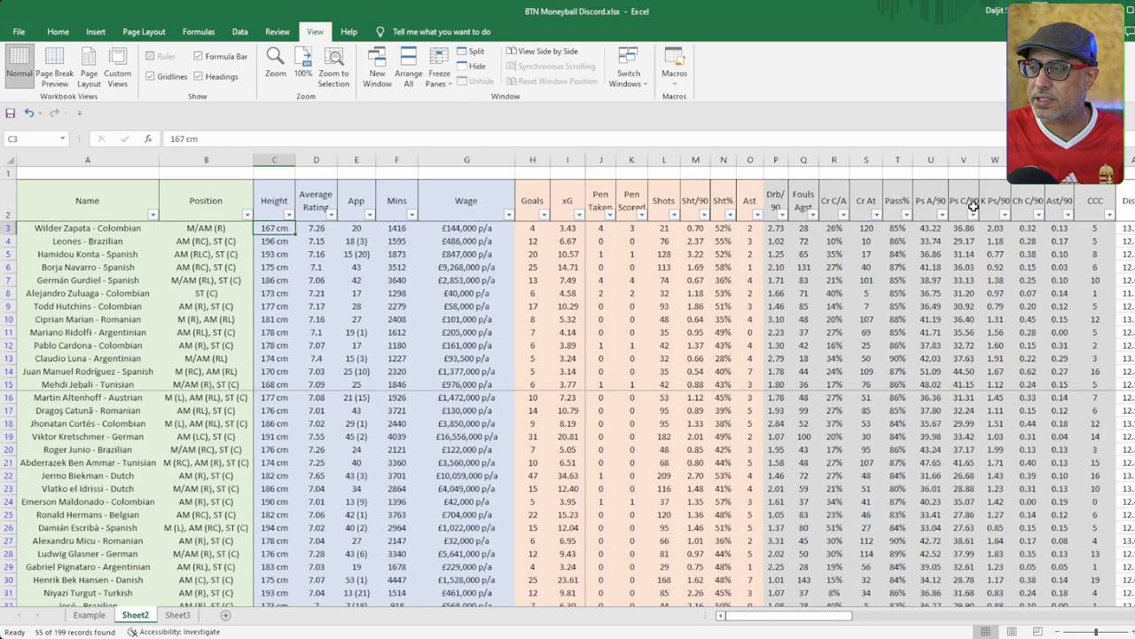
mouse_move(1040, 211)
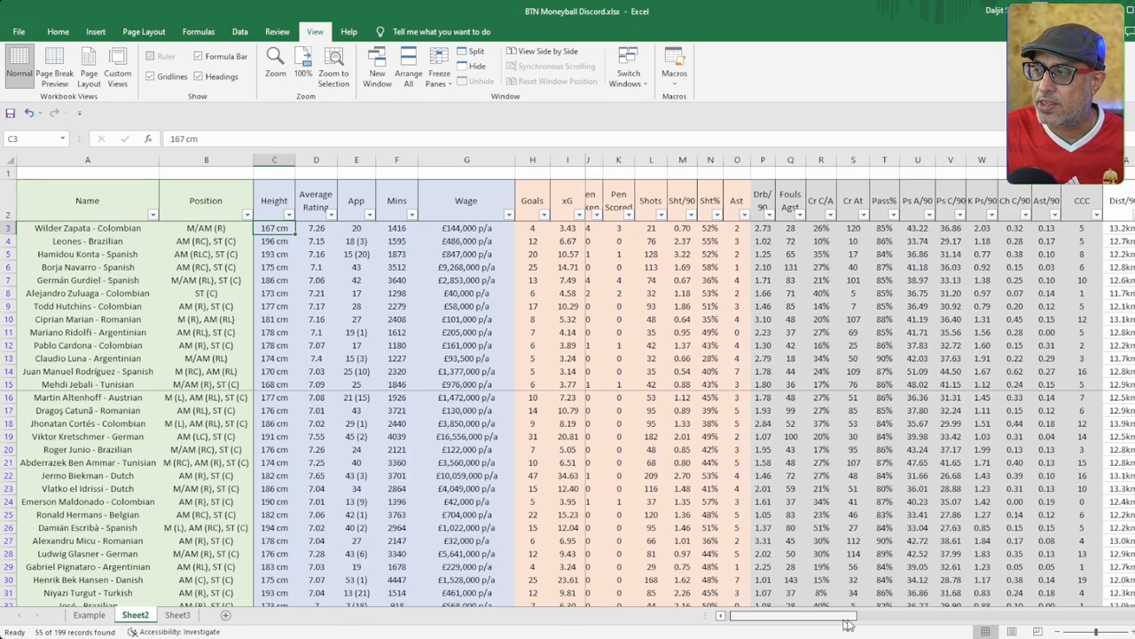
Step: Scroll right until the orange score columns AO–AT sit beside the frozen player names
scroll("right", 3)
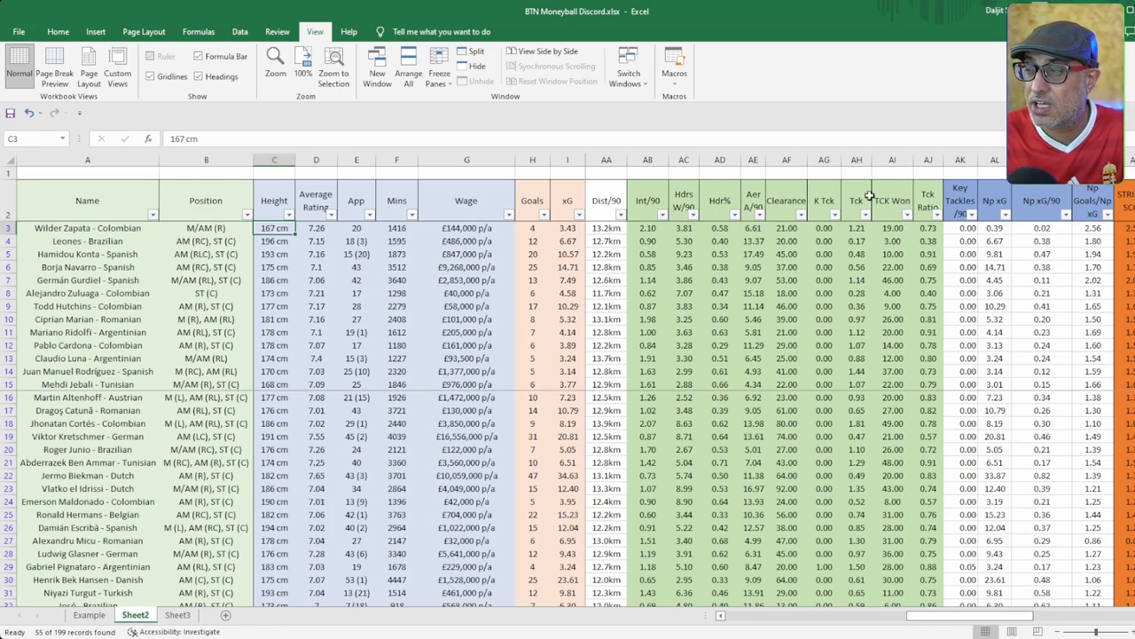
scroll("right", 3)
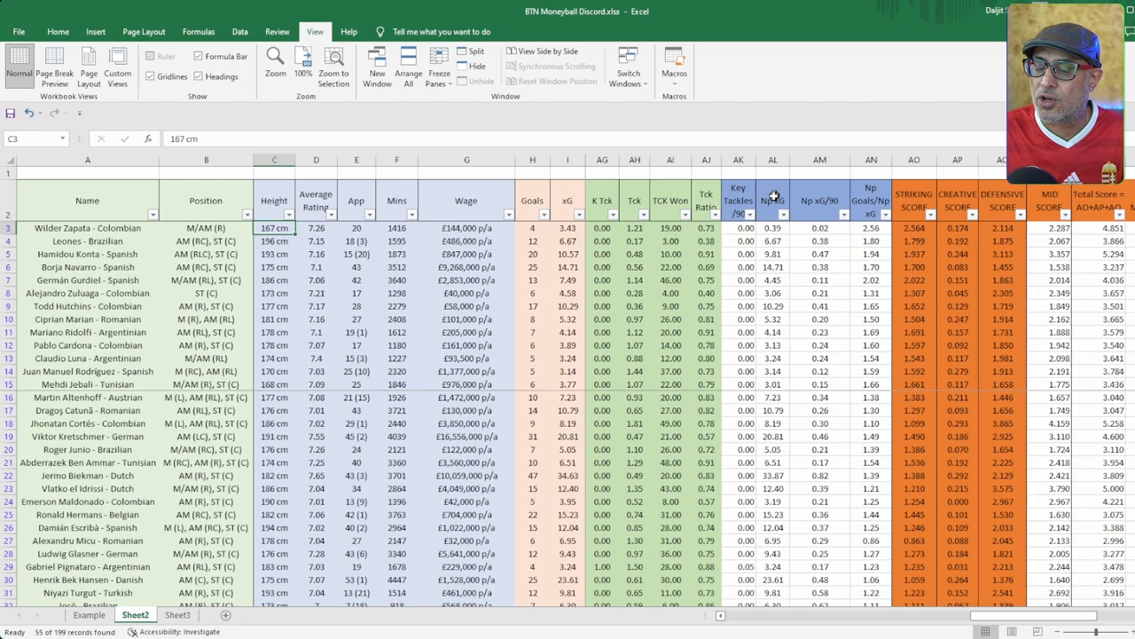
mouse_move(813, 203)
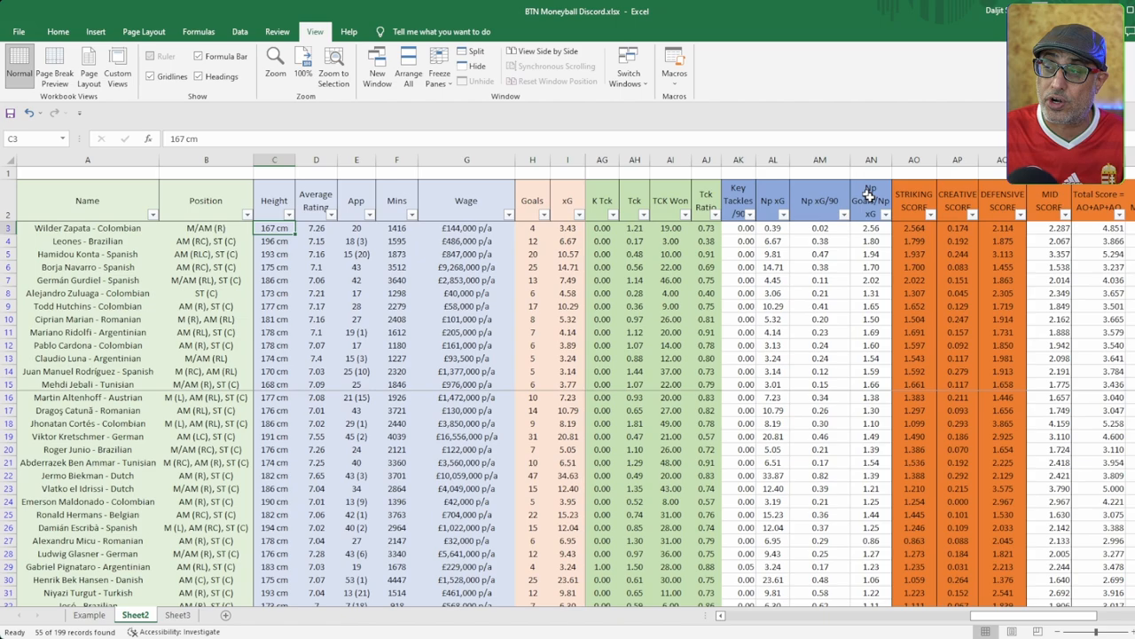
mouse_move(876, 193)
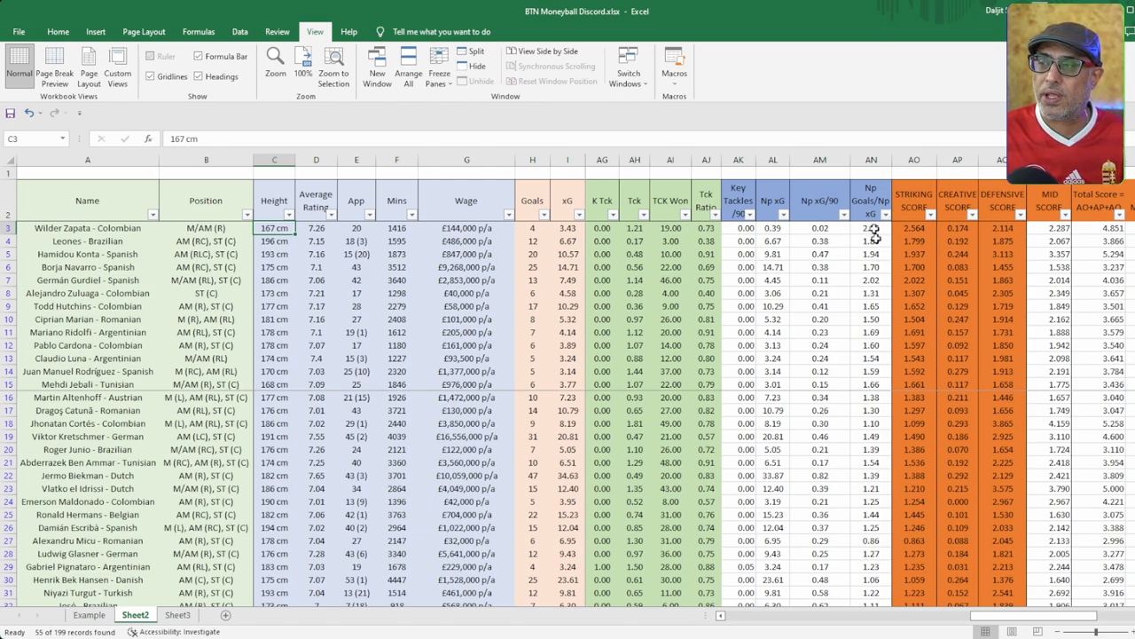
mouse_move(898, 235)
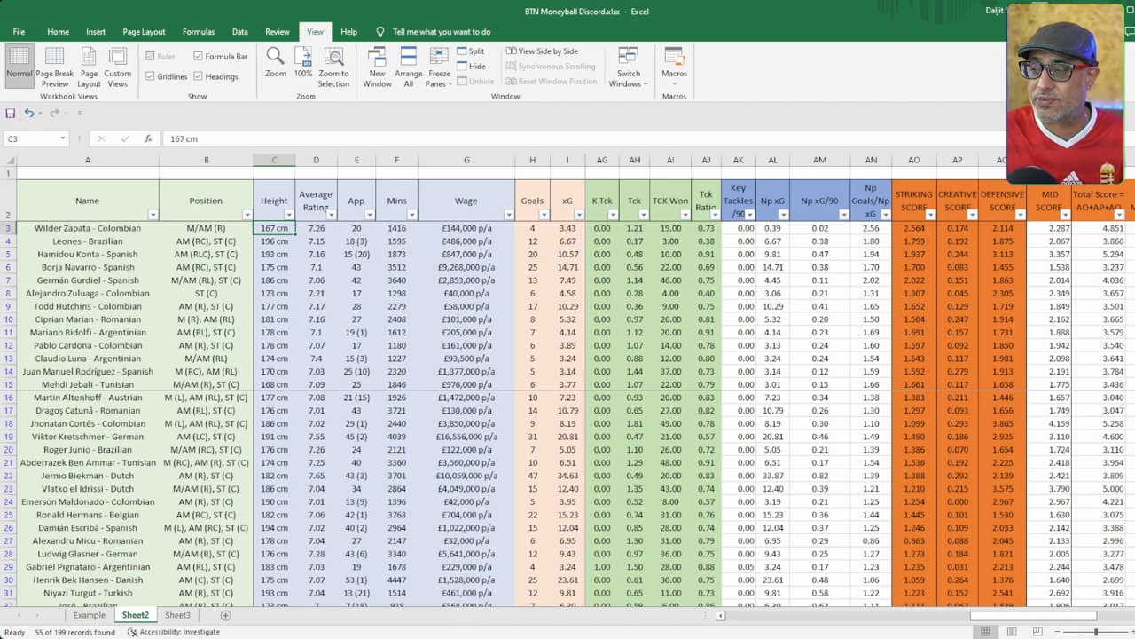
scroll("right", 3)
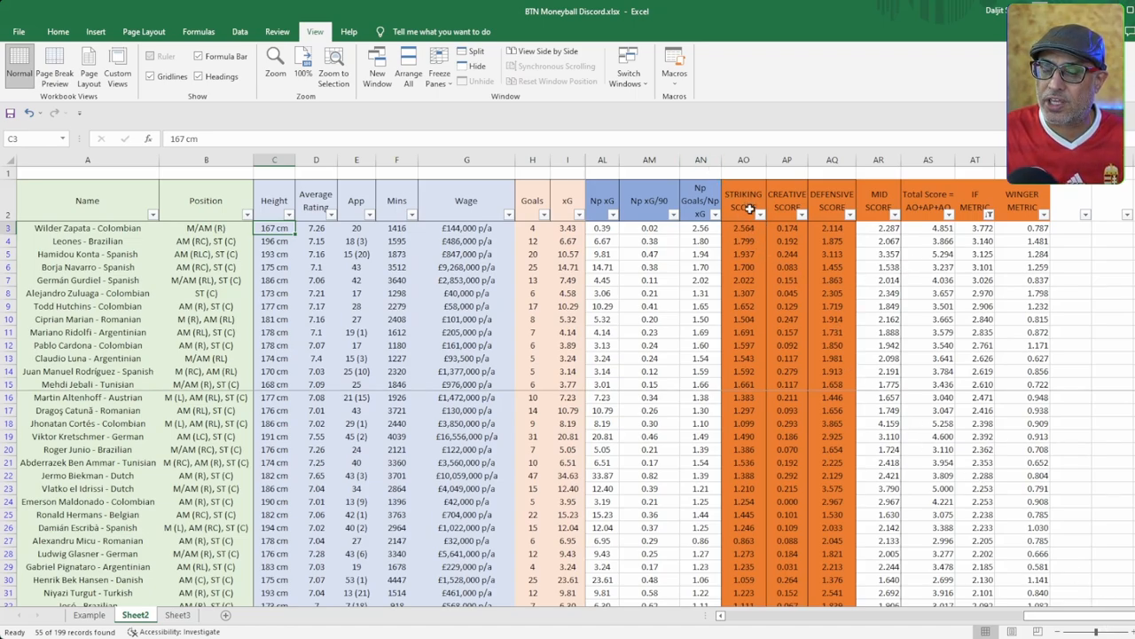
Step: Check the STRIKING SCORE formula in AO3 and sort the players by striking score
left_click(742, 227)
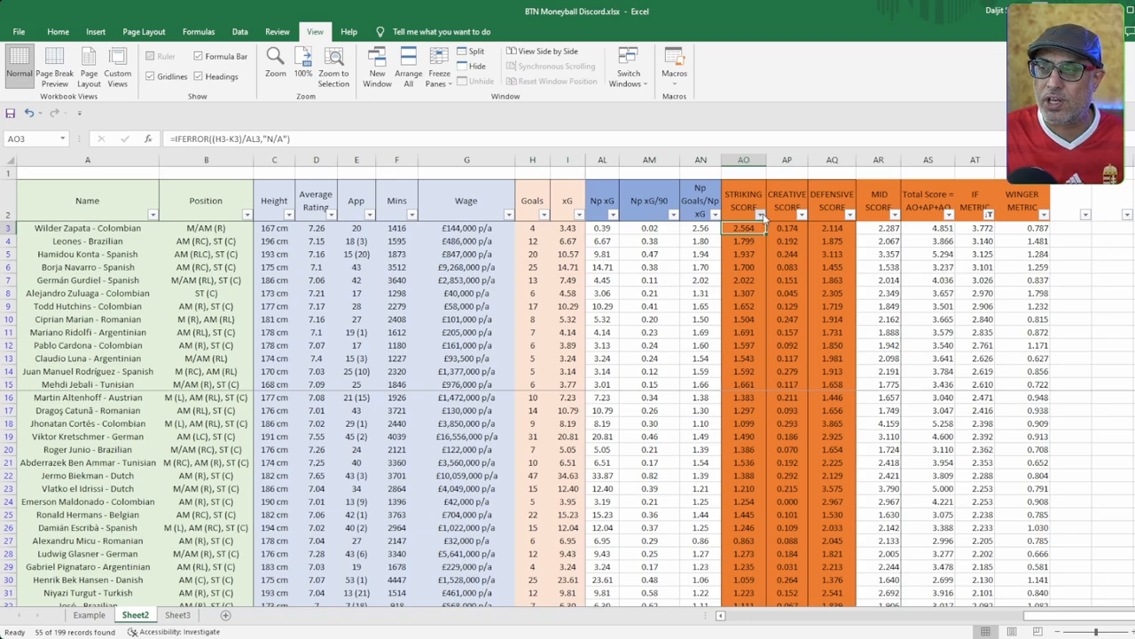
left_click(761, 212)
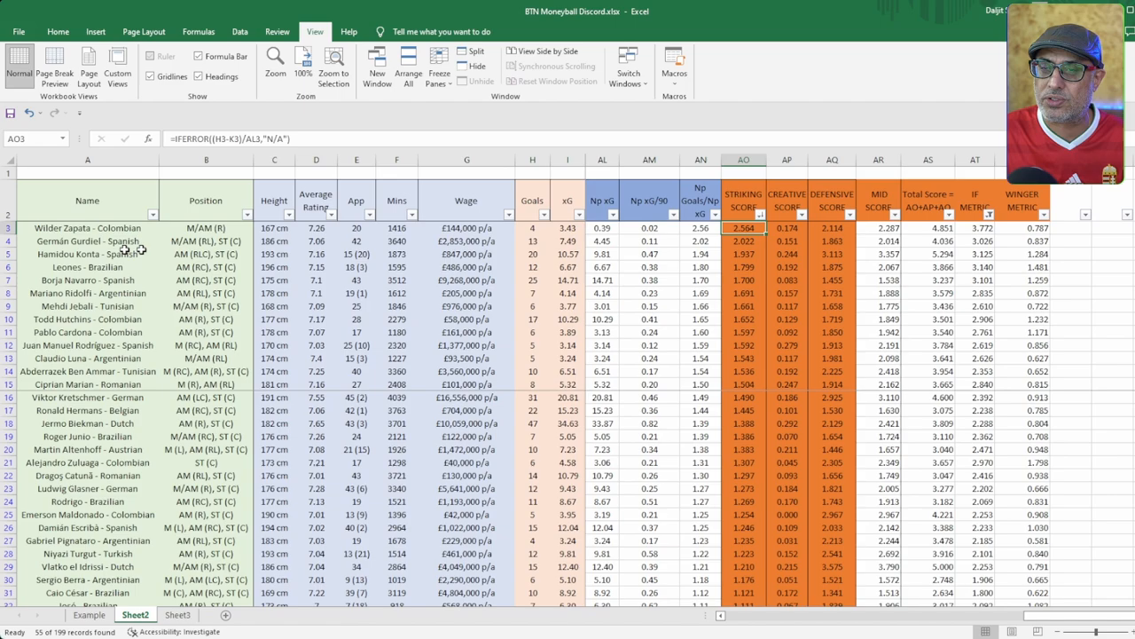
mouse_move(132, 254)
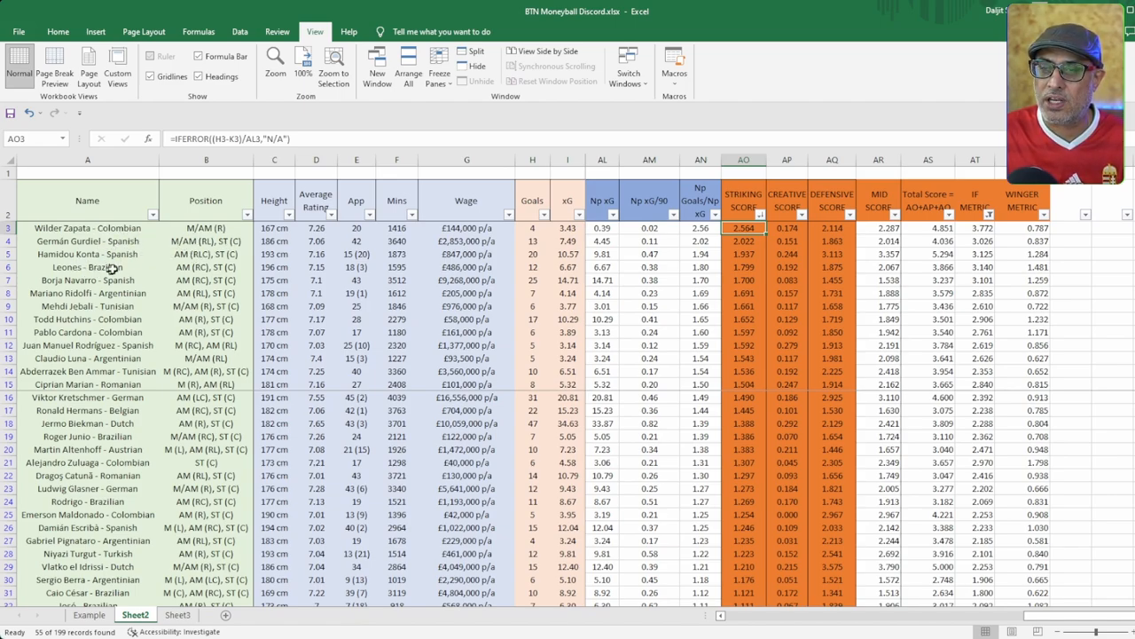
mouse_move(429, 281)
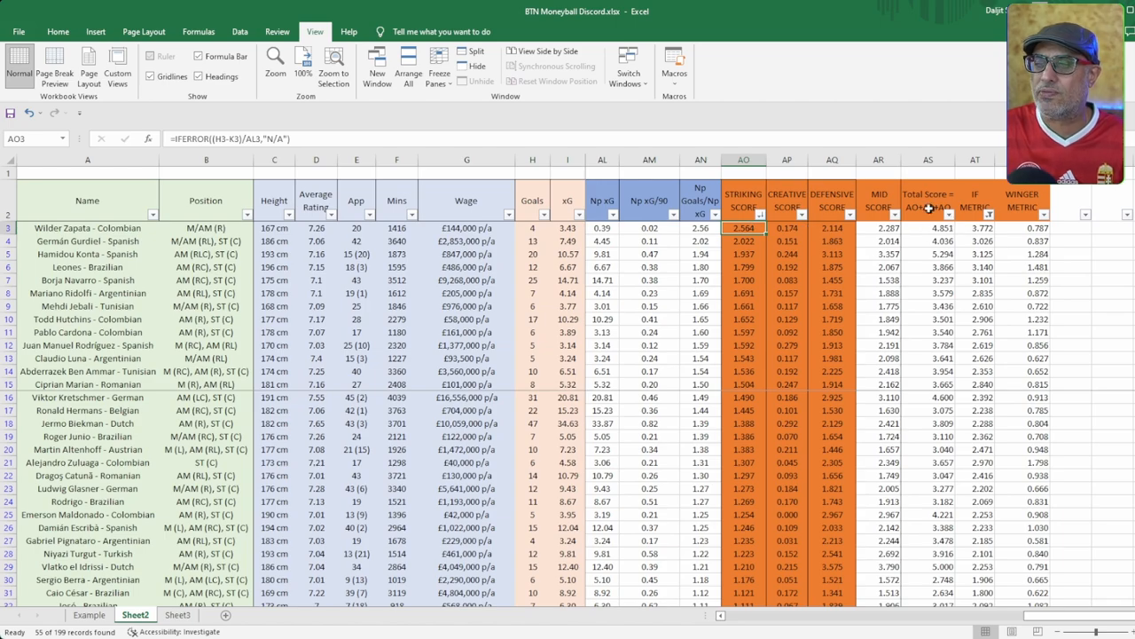
mouse_move(976, 227)
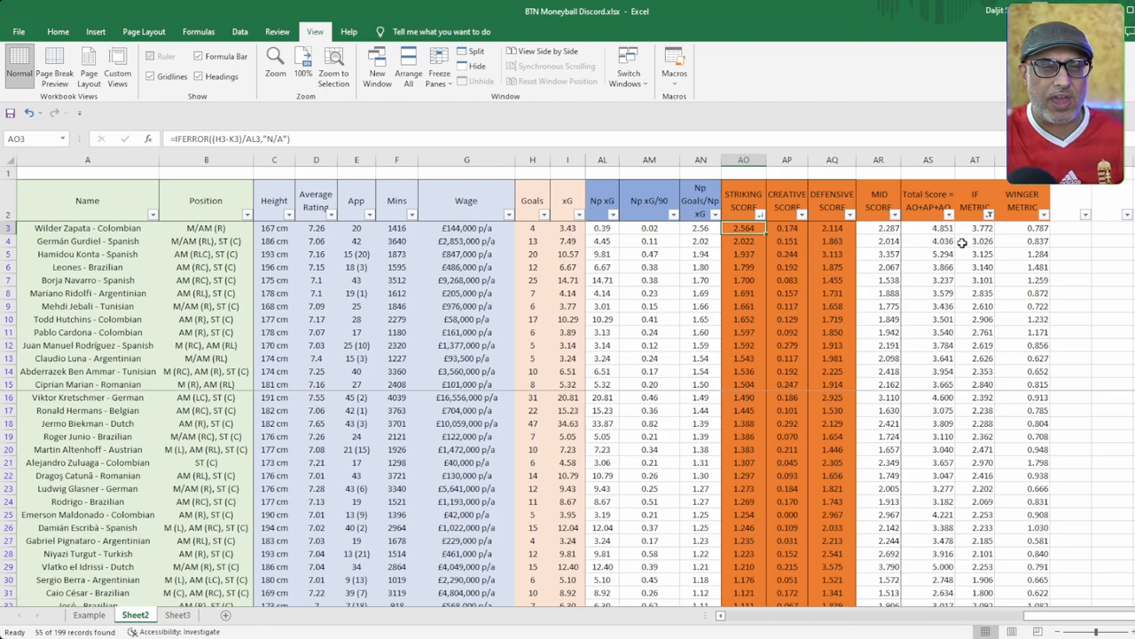
mouse_move(1007, 220)
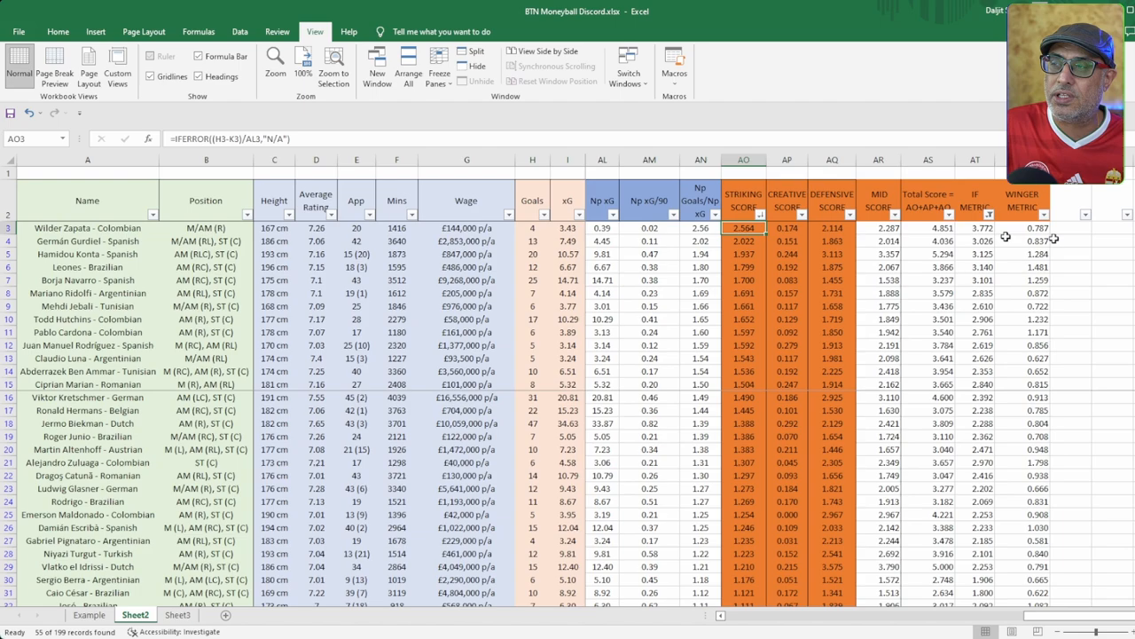
Step: Check the IF METRIC formula in AT3, select the Leonex row and scroll to the per-90 stat columns
left_click(974, 227)
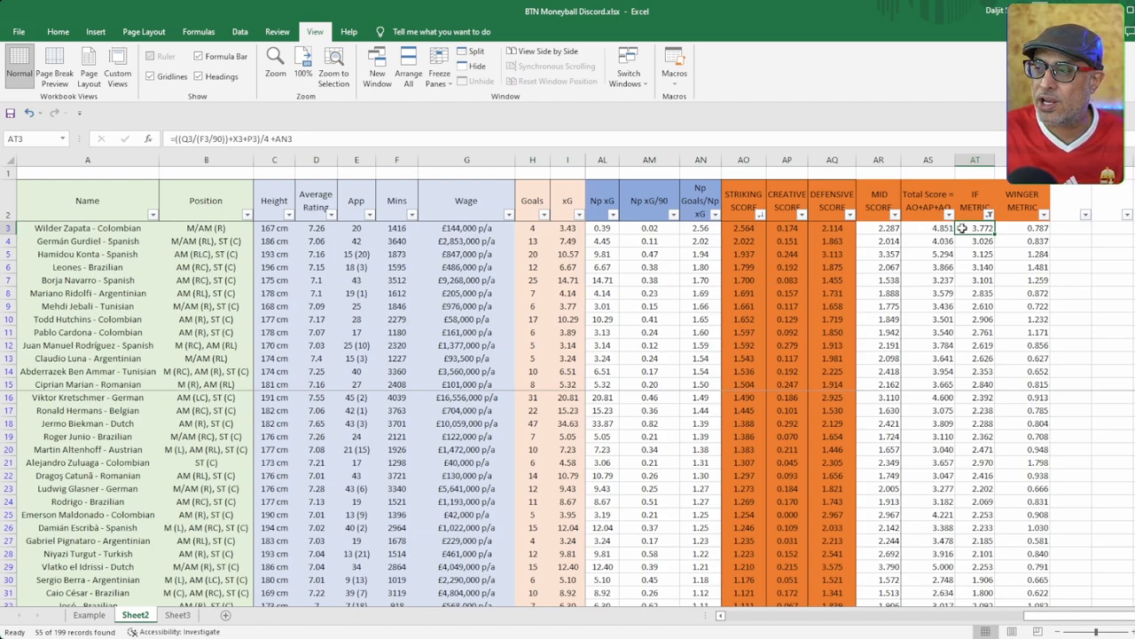
mouse_move(909, 243)
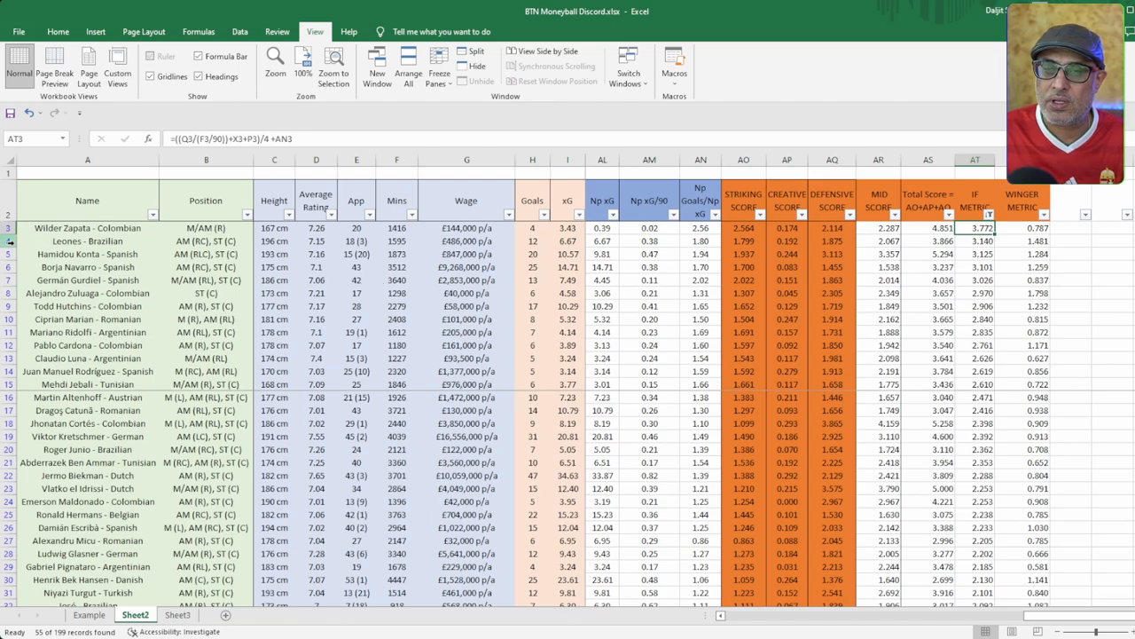
left_click(86, 241)
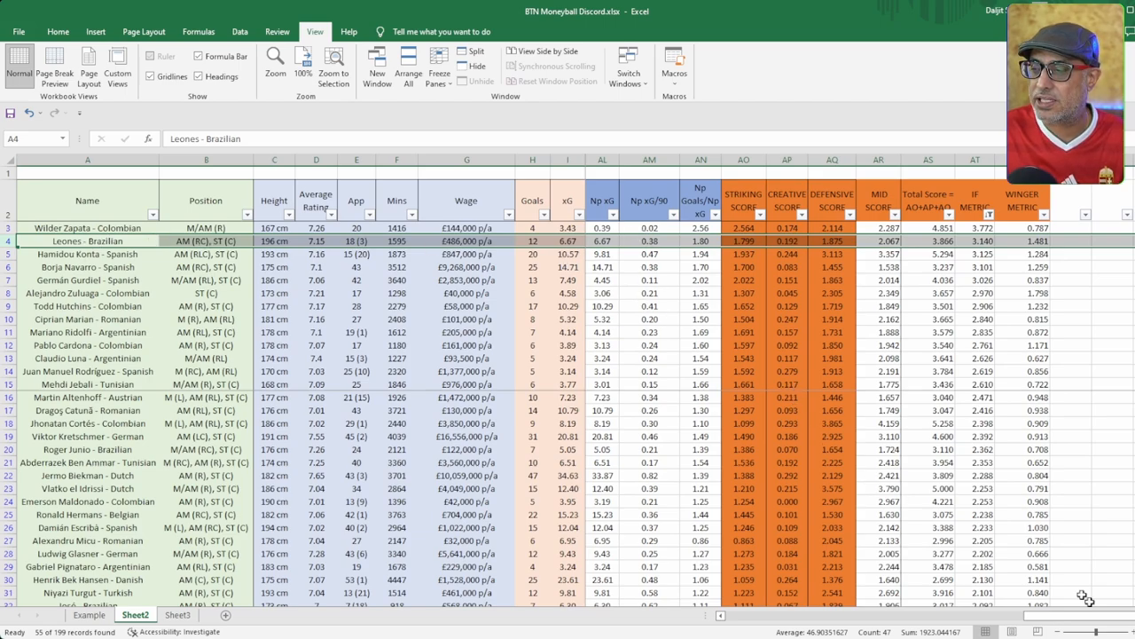
scroll("right", 3)
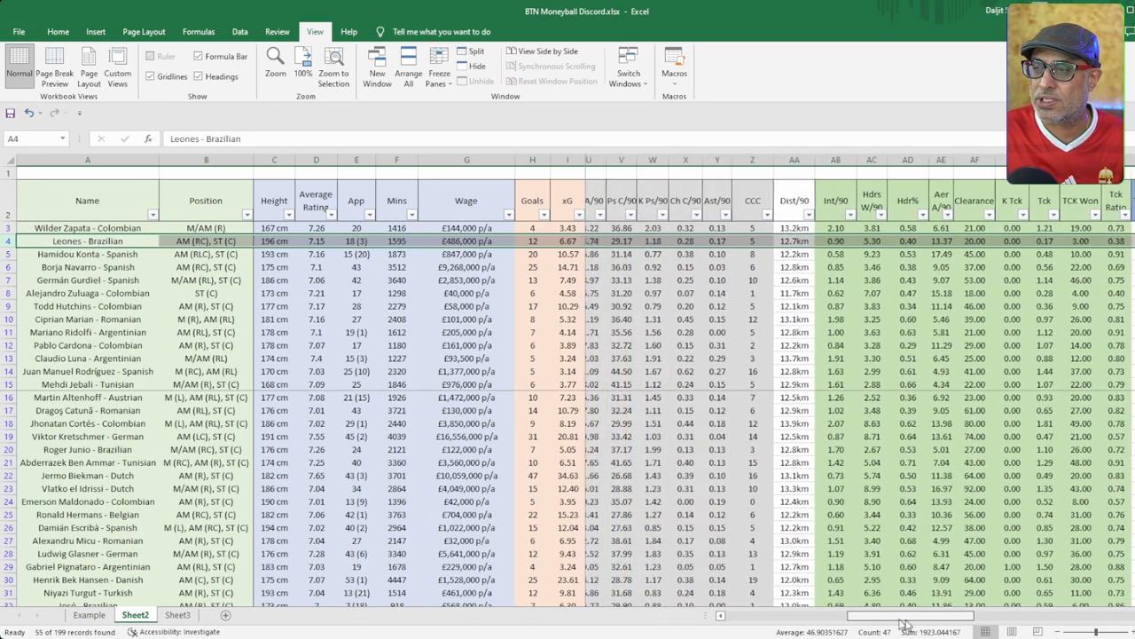
scroll("right", 3)
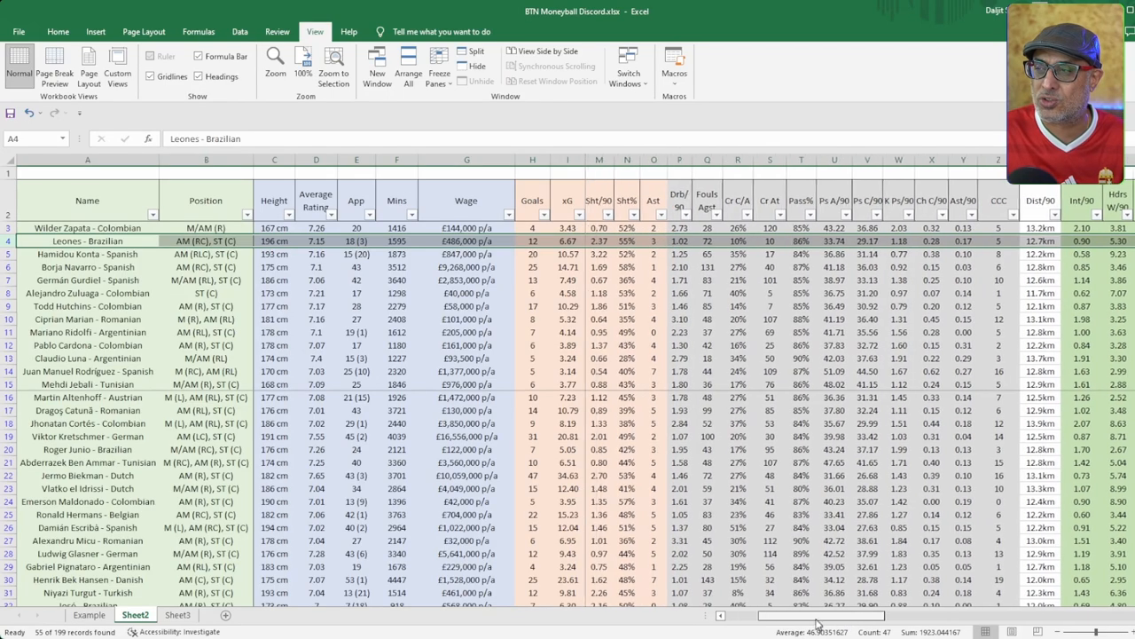